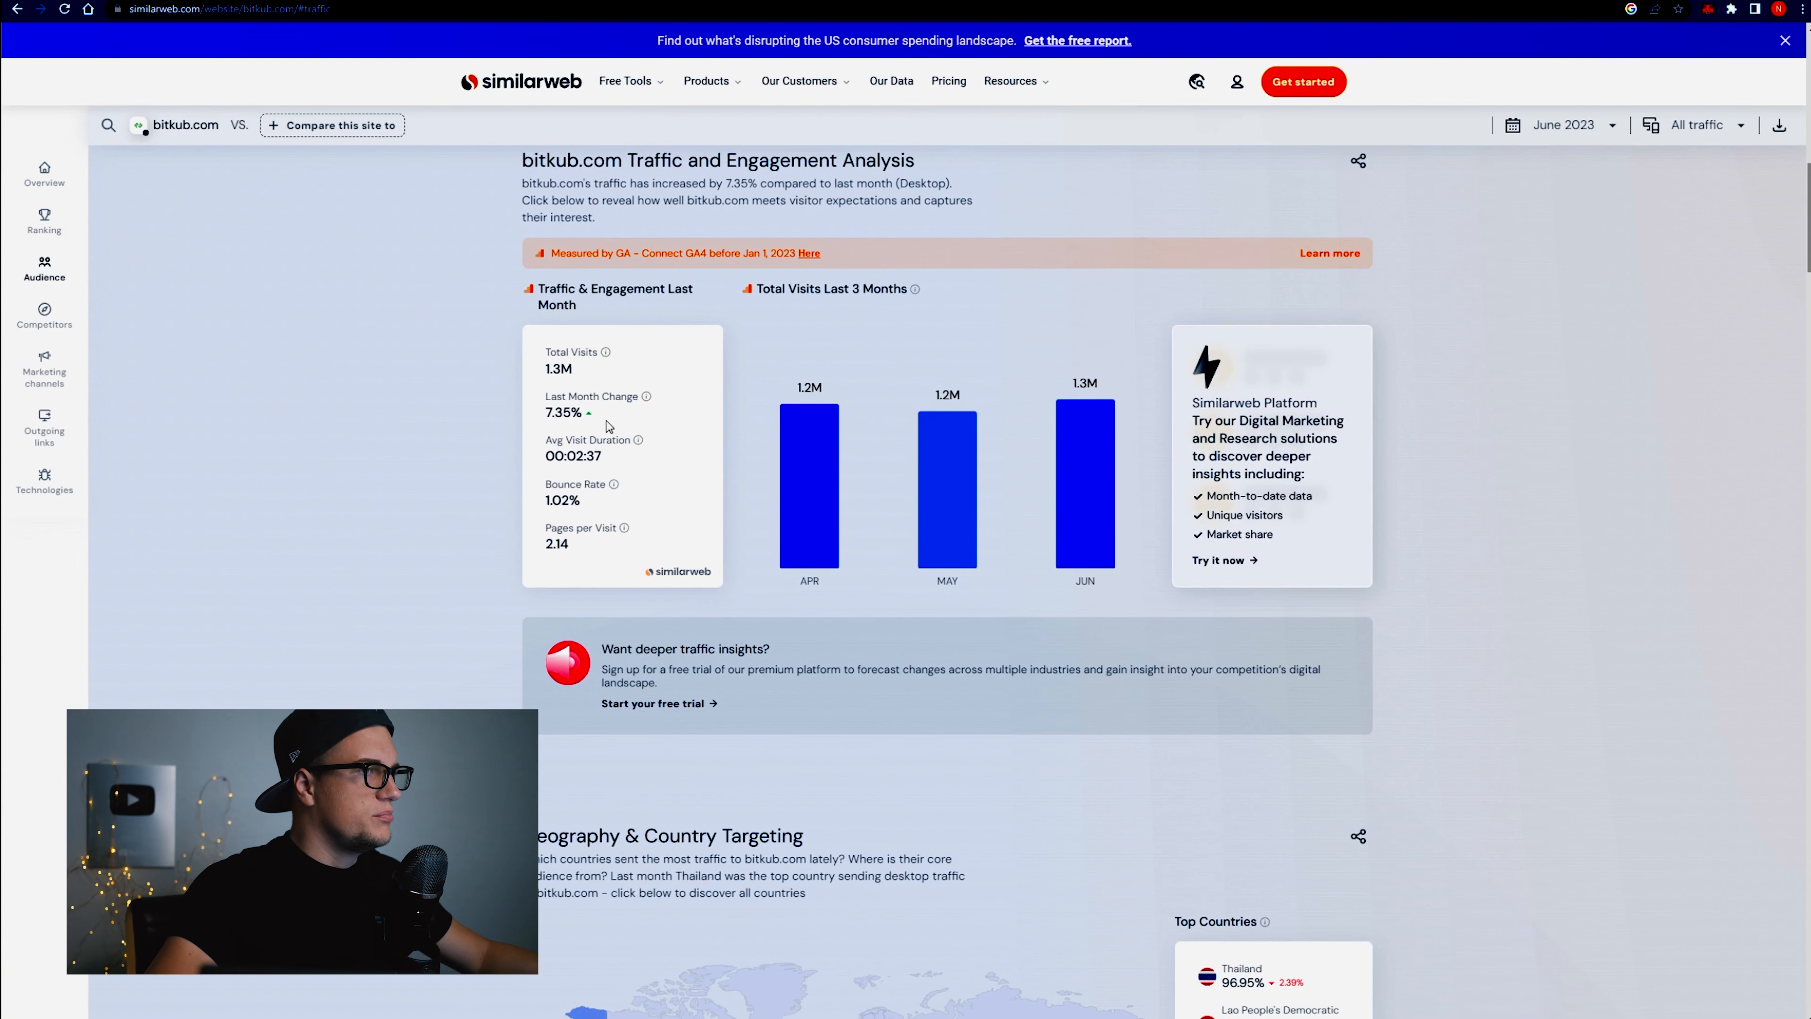
{"action": "mouse_move", "coordinate": [1087, 467]}
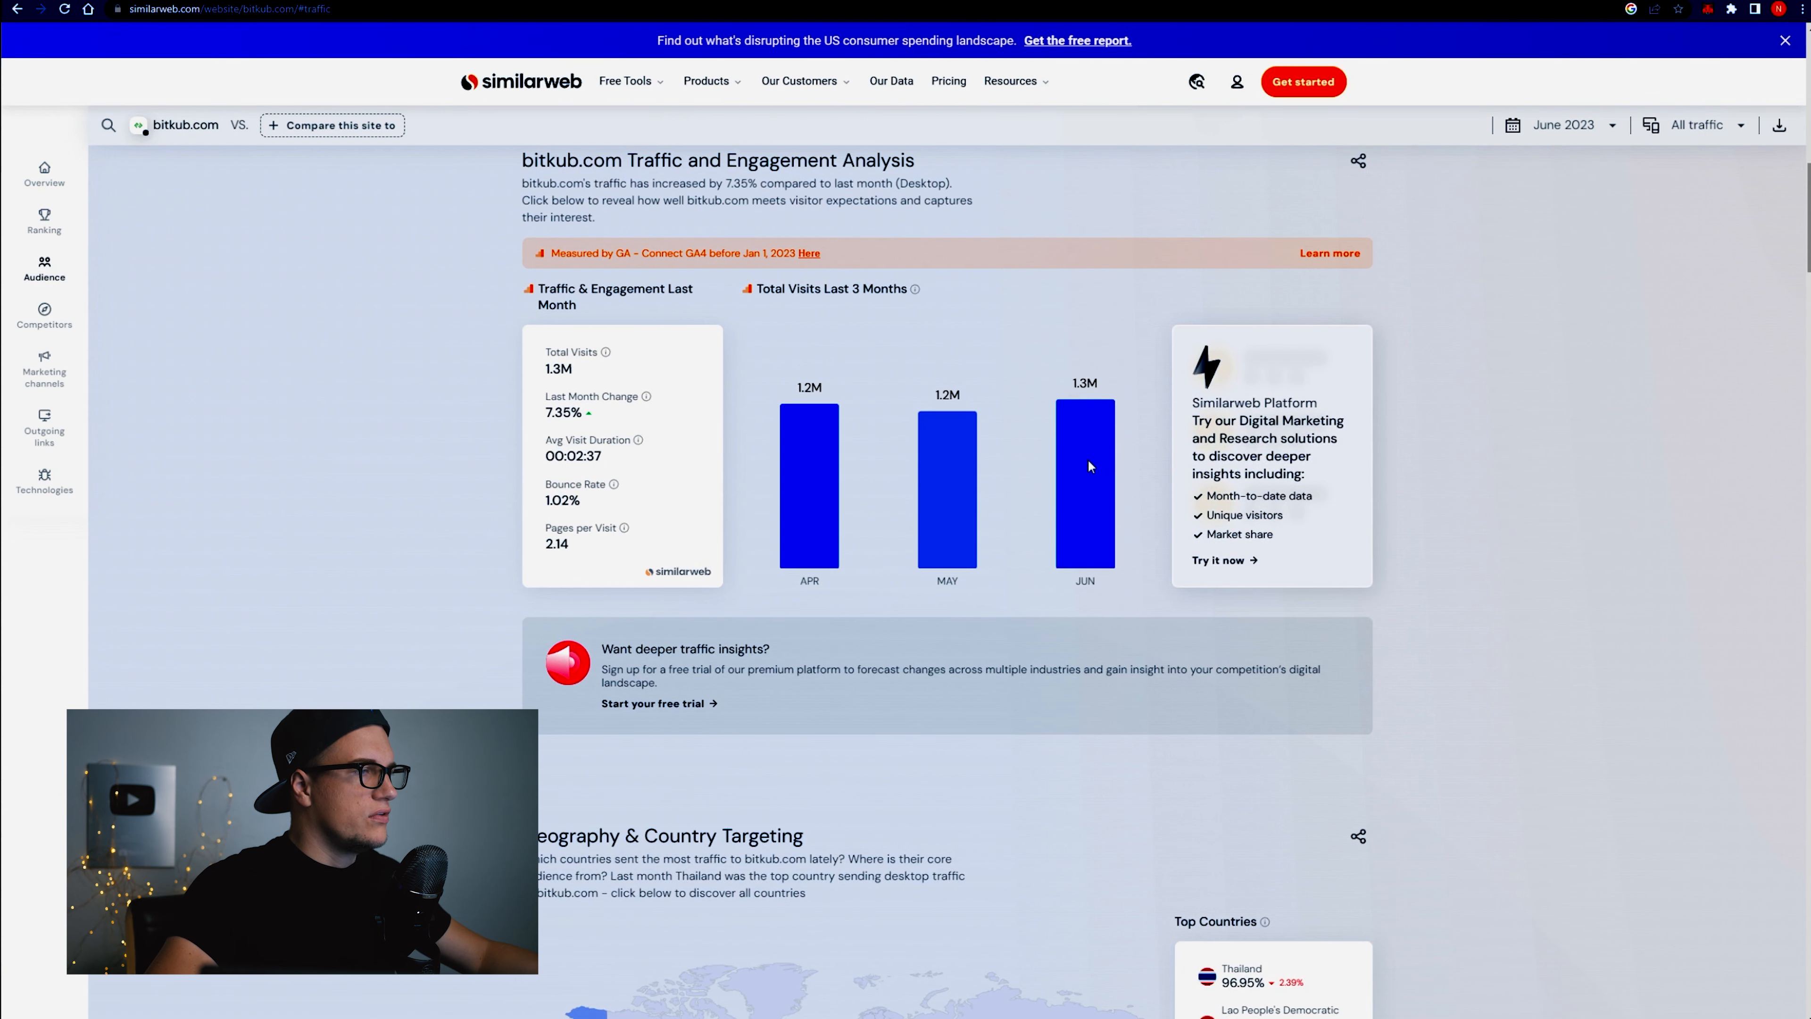
{"action": "mouse_move", "coordinate": [564, 443]}
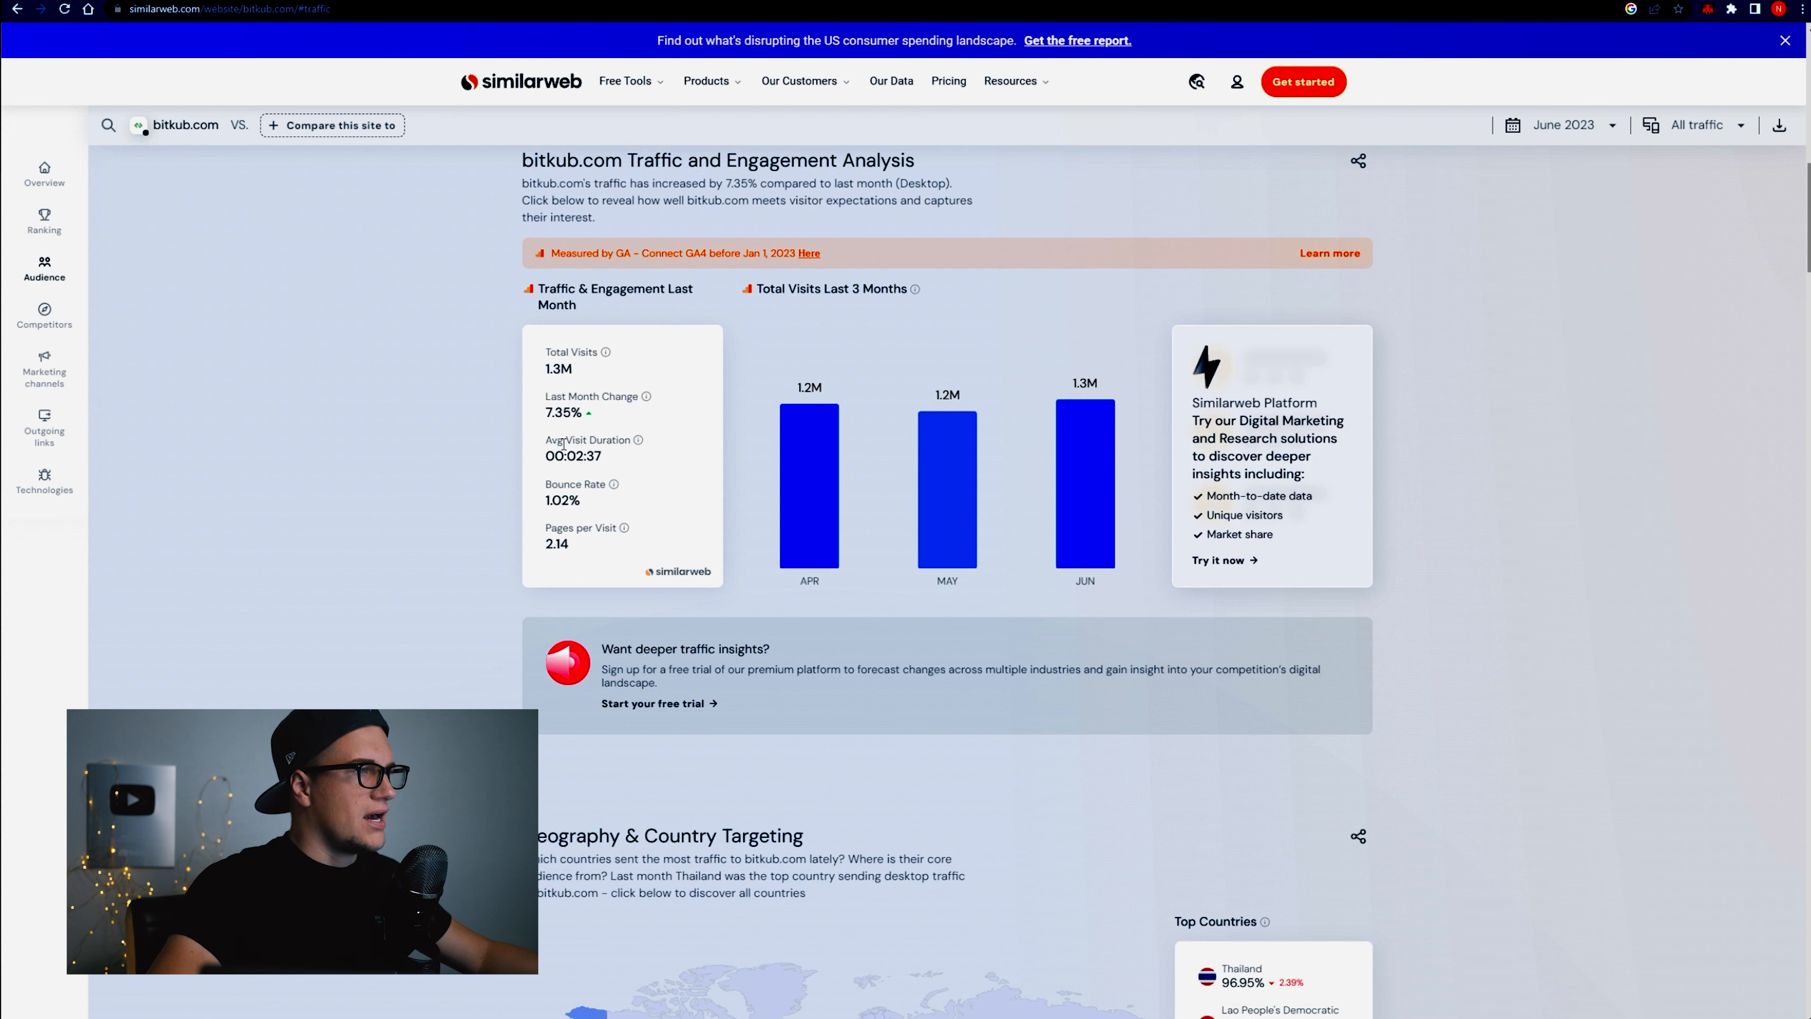